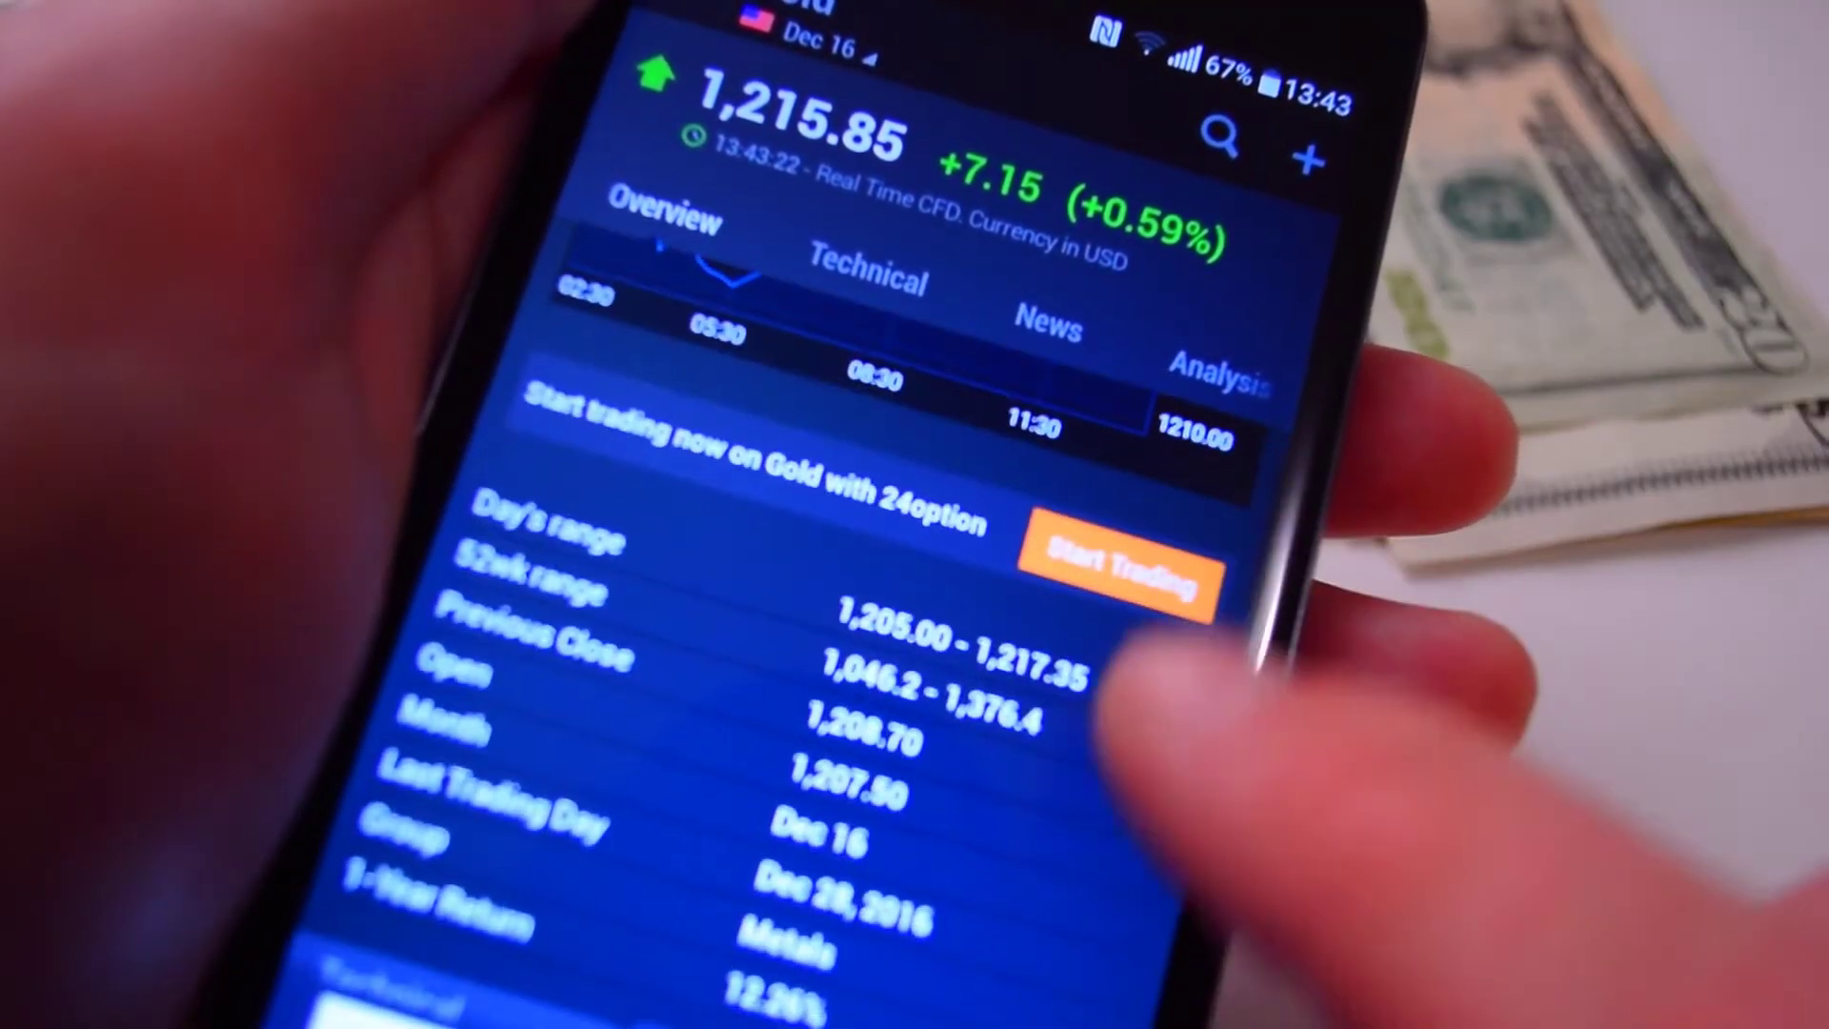
scroll(up, 3)
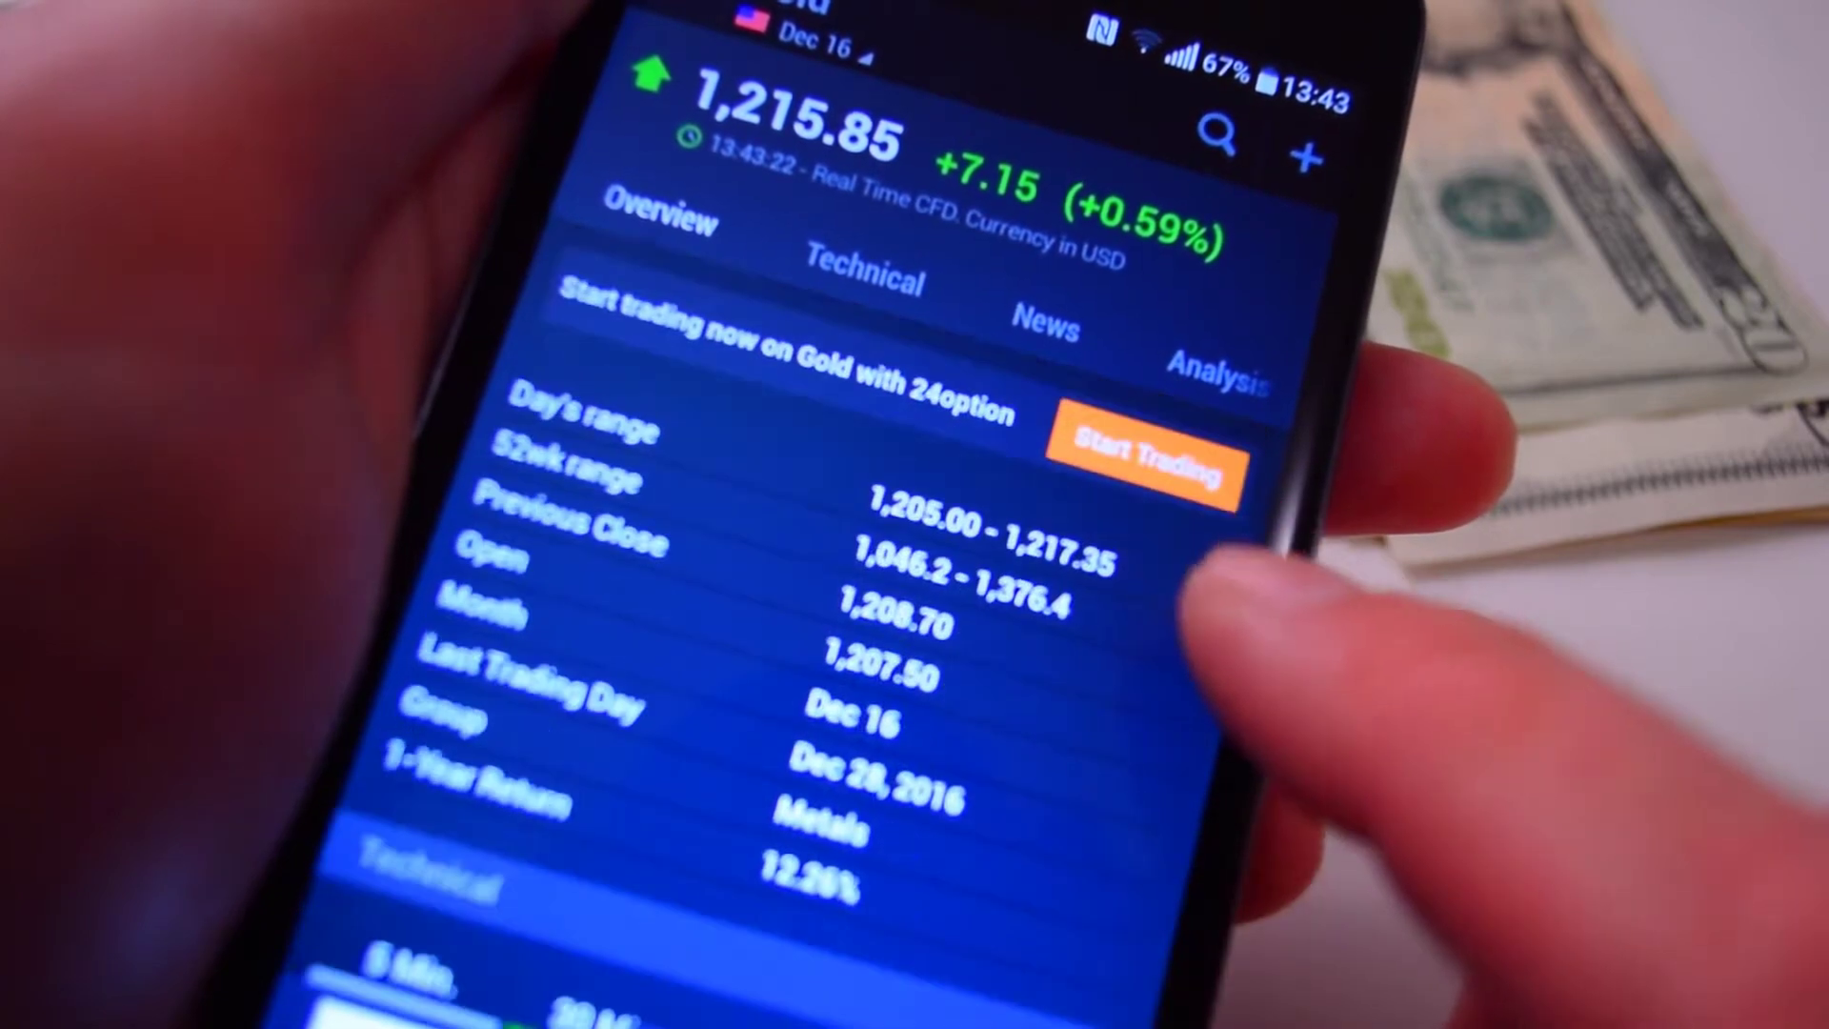